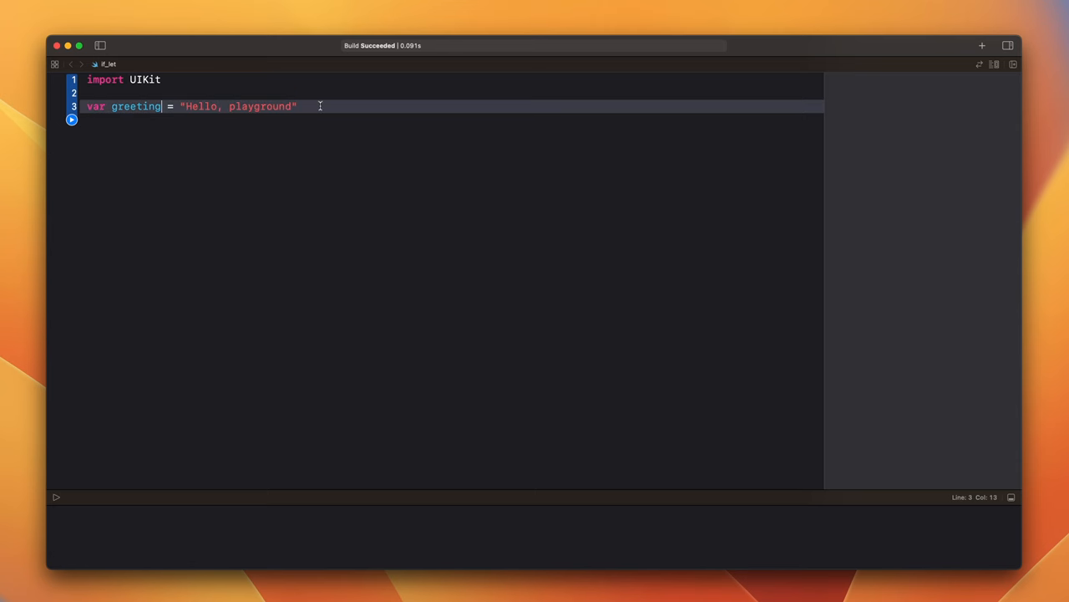
Declare greeting as String? and add an if let greeting shorthand block below it.
text(: String?)
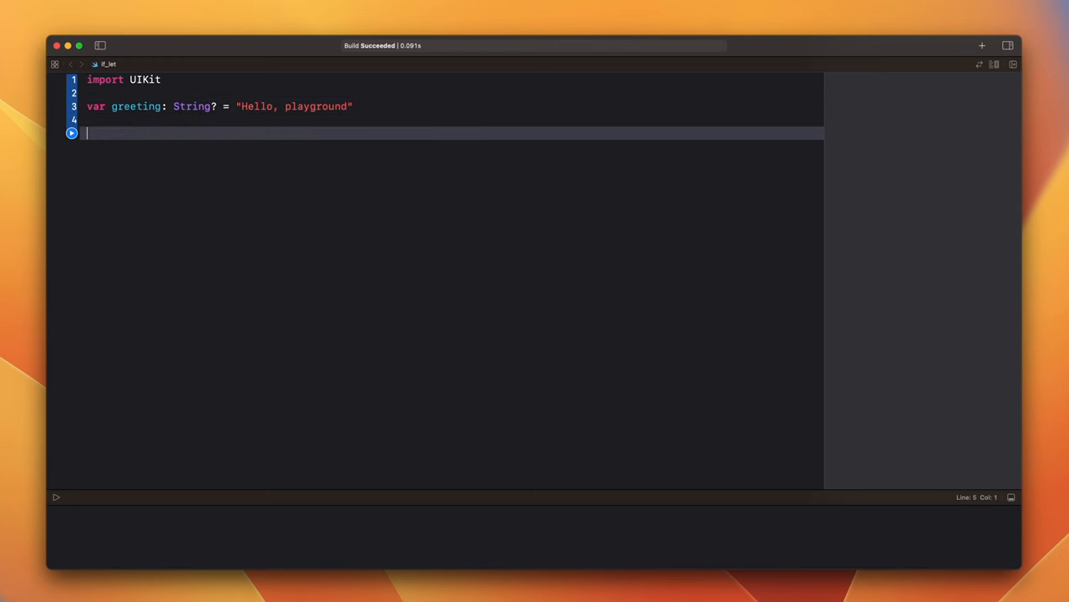
text(if let greeting)
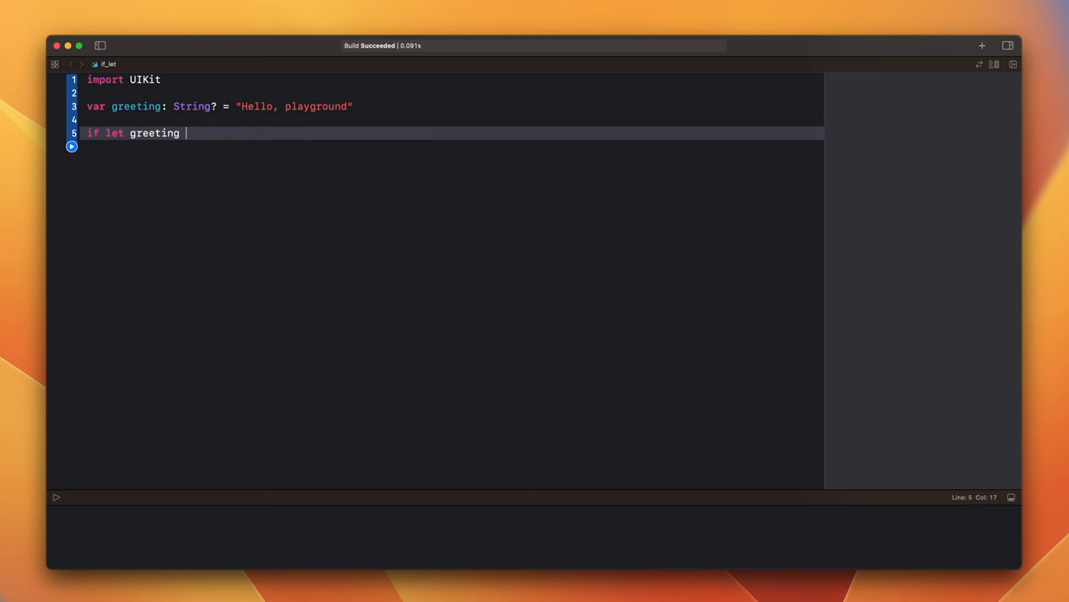
text(= greeting {)
text(//)
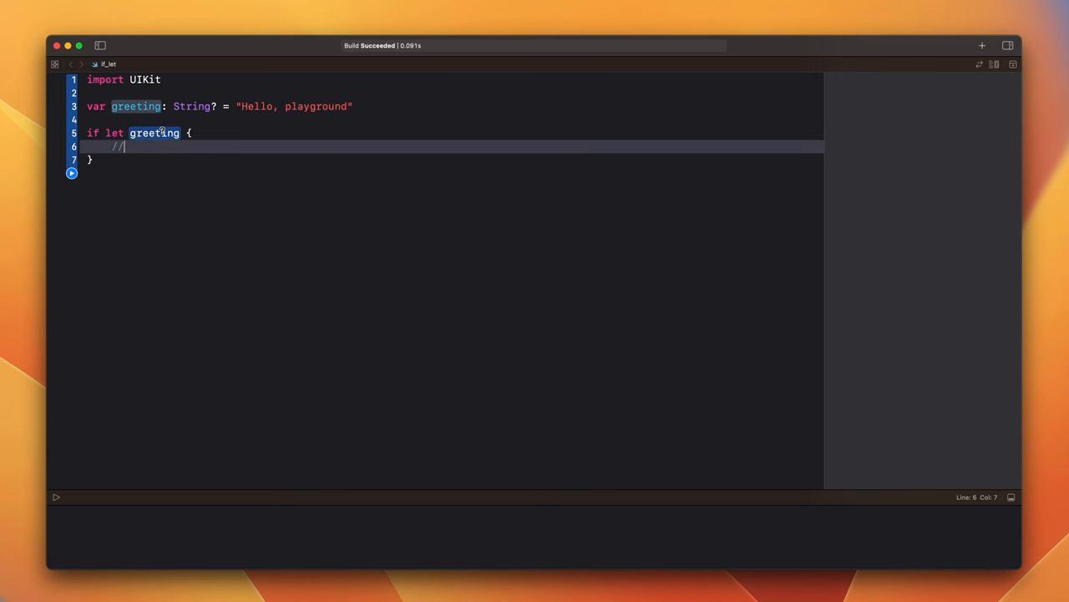
mouse_move(154, 132)
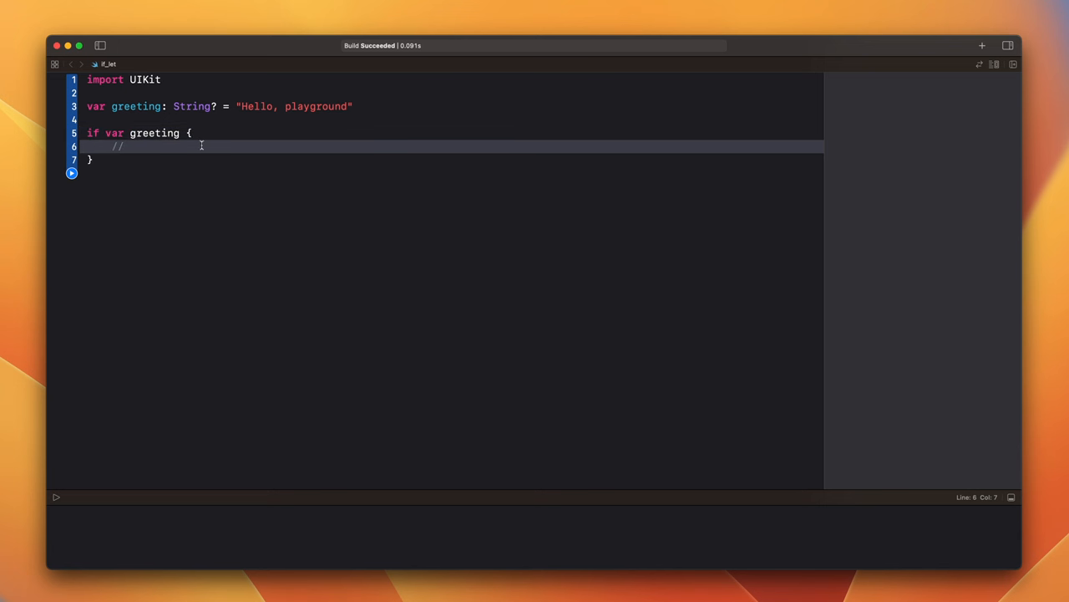
Assign greeting = "Hey!" and print it inside the block, then print greeting after it.
text(greeting)
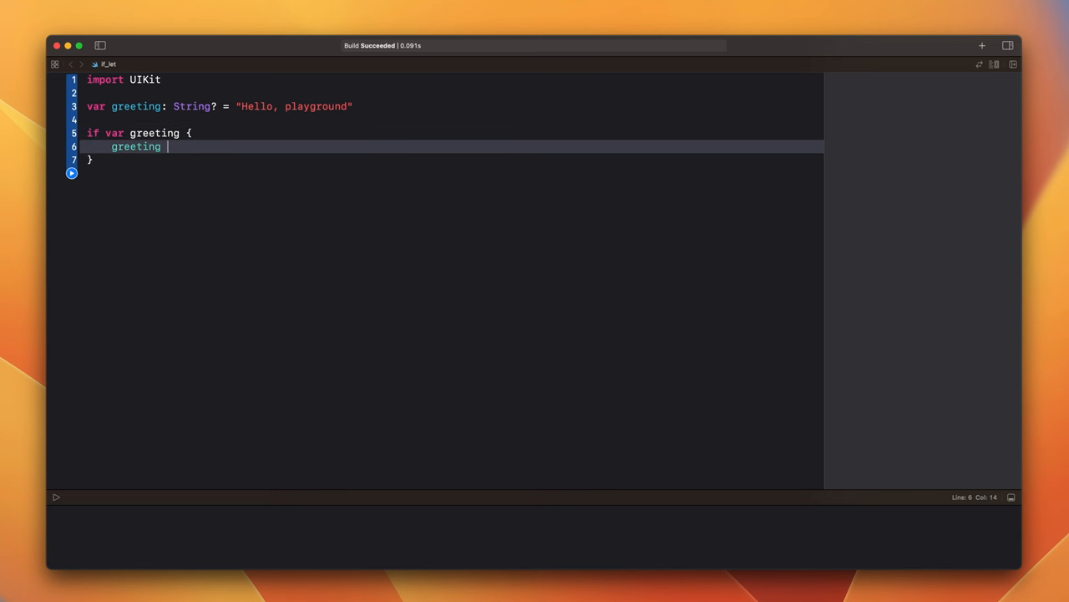
text(= "Hey")
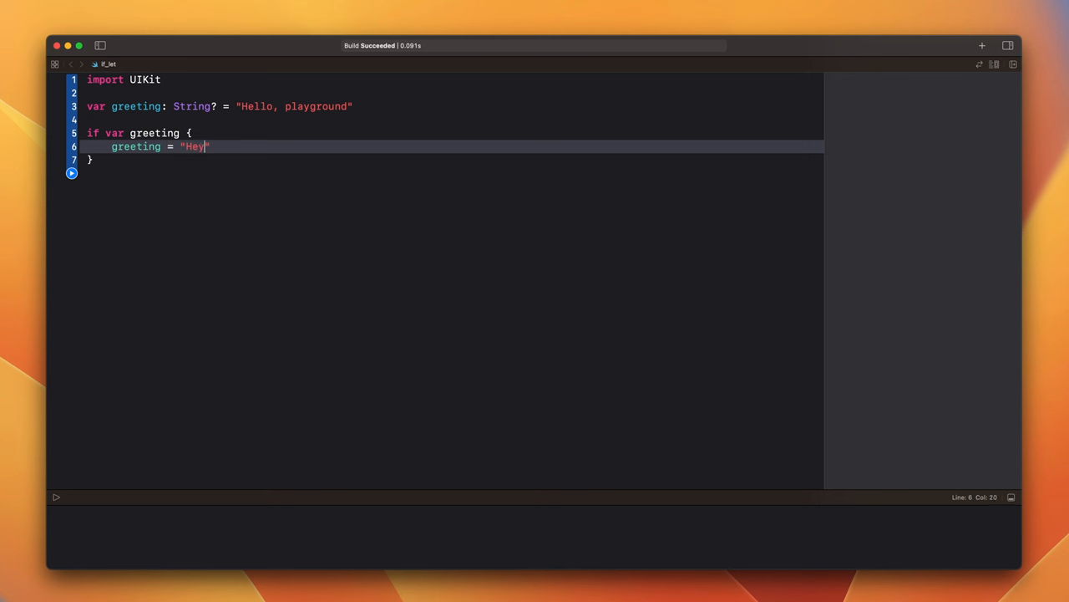
text(!")
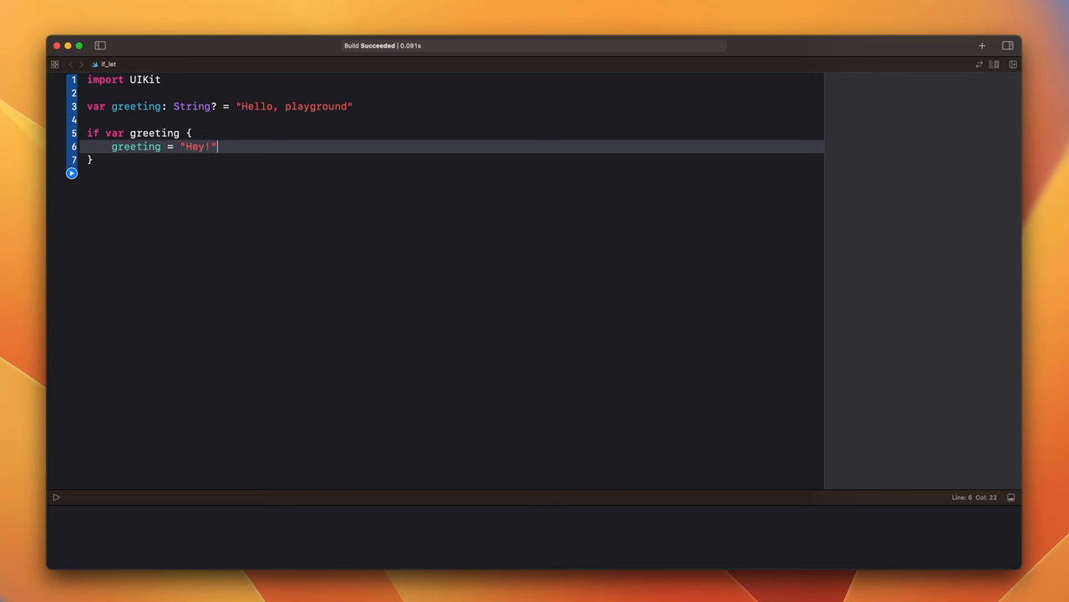
text(print(greeting)
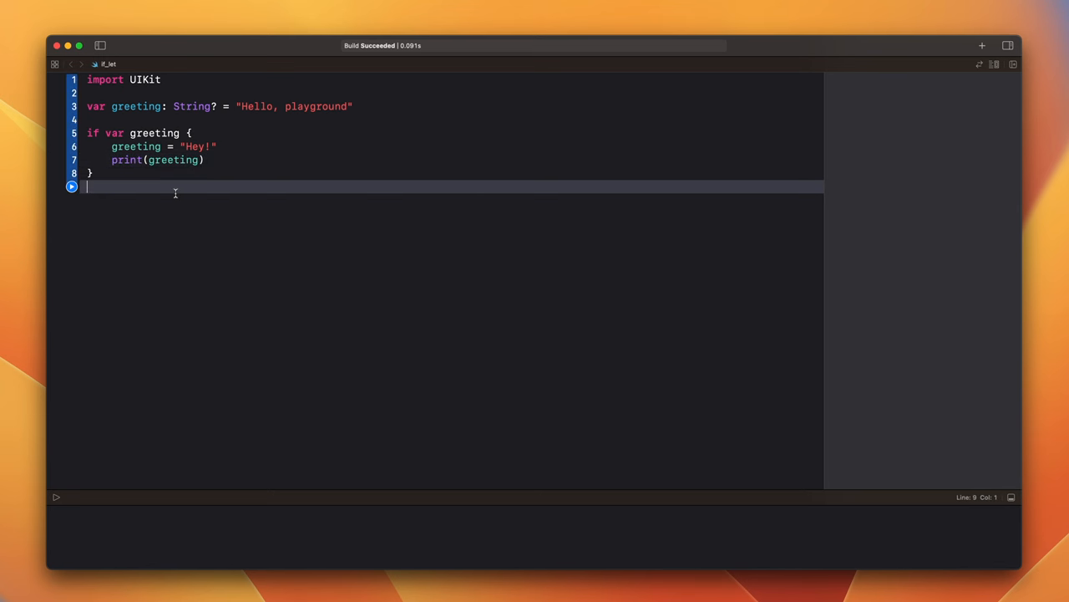
text(print(greeting)
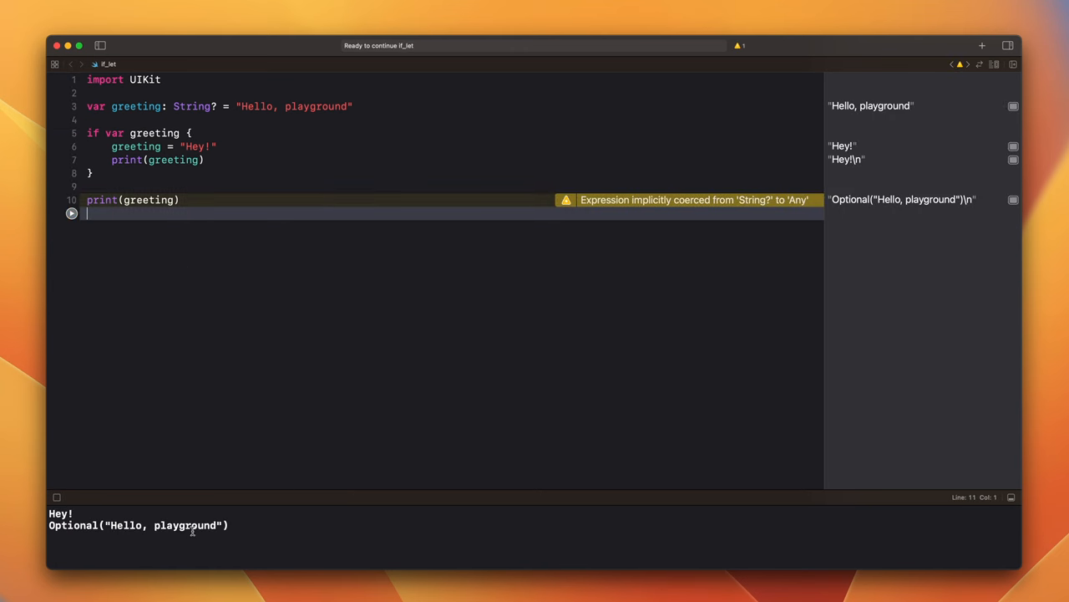
Run the playground to see Hey! and Optional("Hello, playground"), then start a Test class.
click(147, 133)
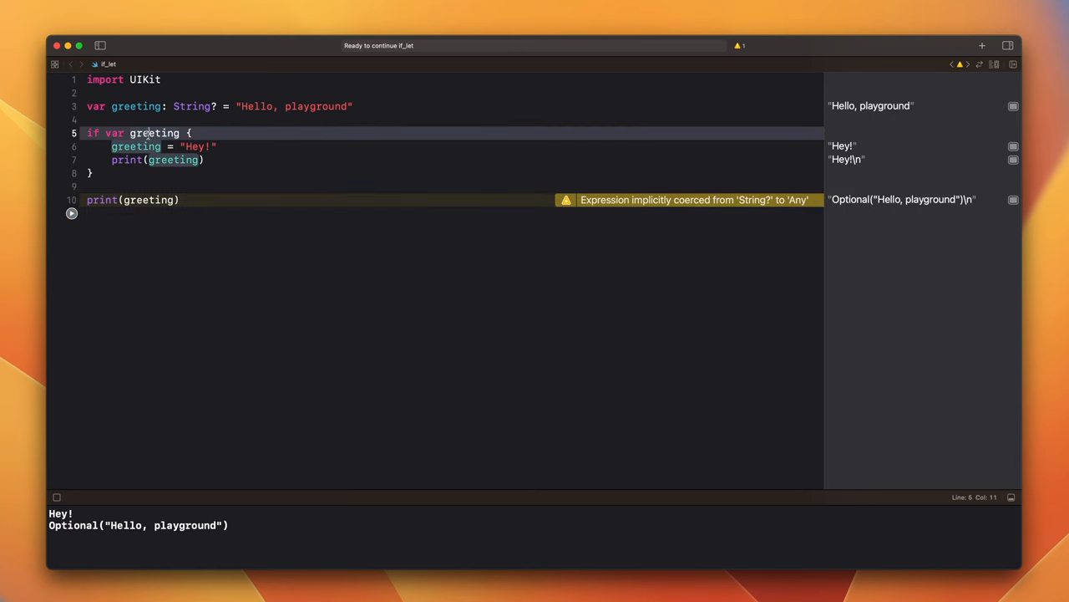
click(144, 106)
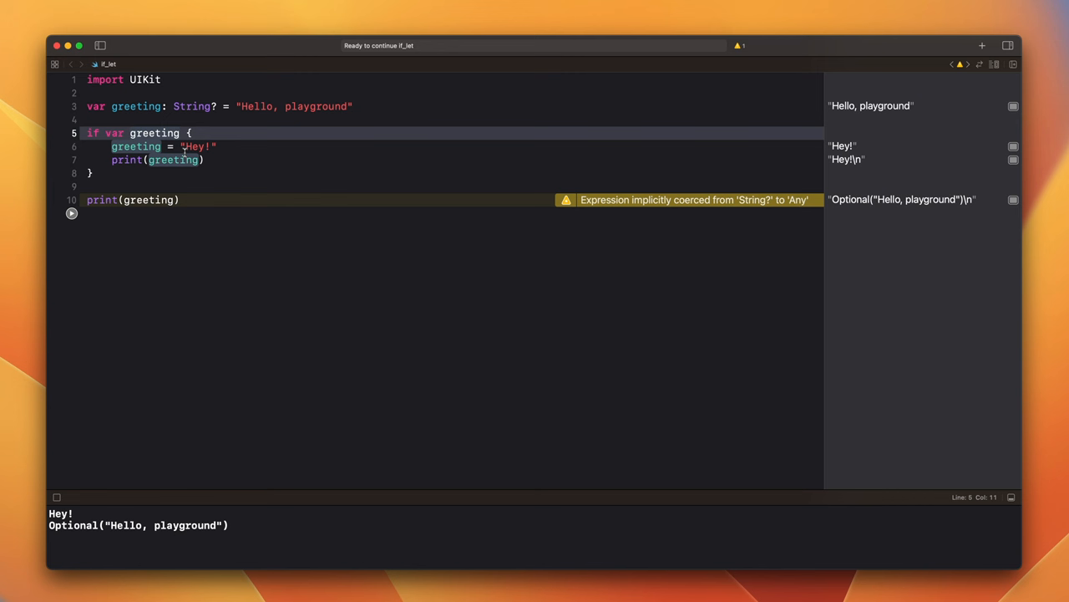
text(class Test)
text(_ =)
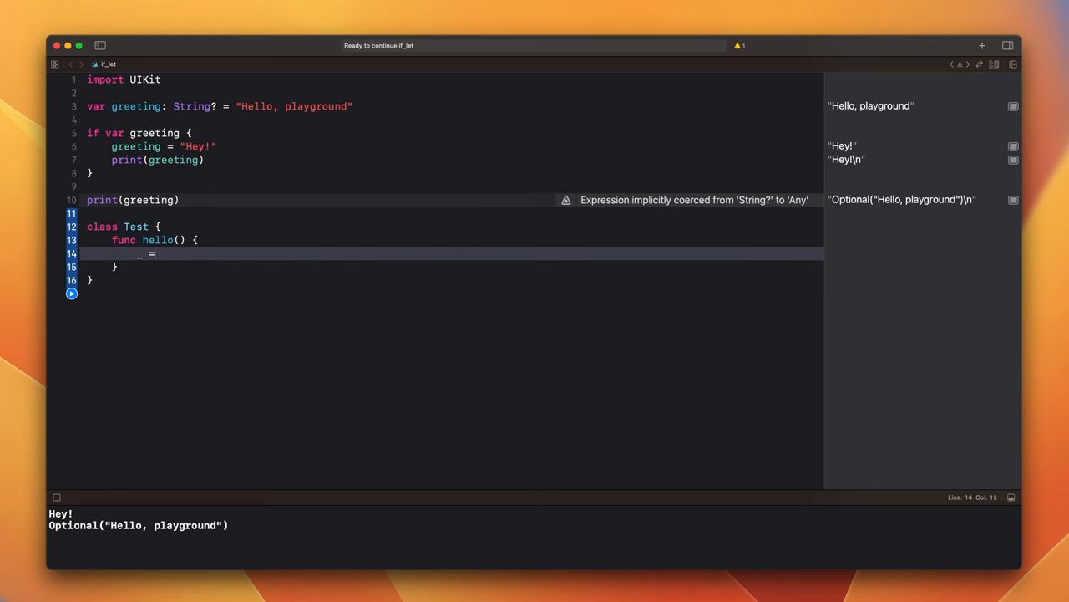
Write hello() with a [weak self] closure using guard let self else { return }, plus a greetings property.
text({ [weak self] in)
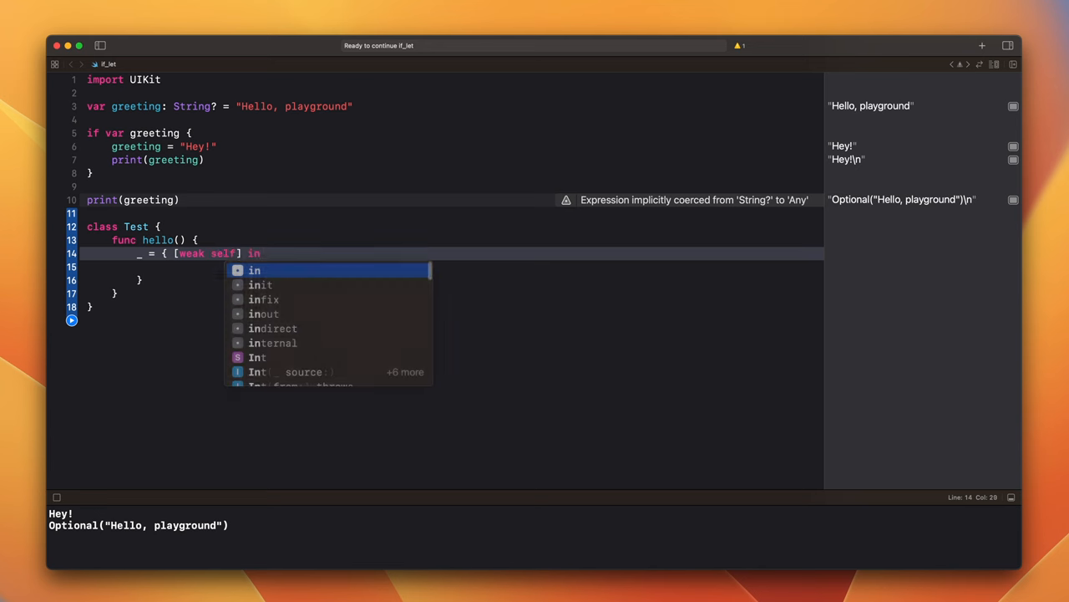
text(guard let self)
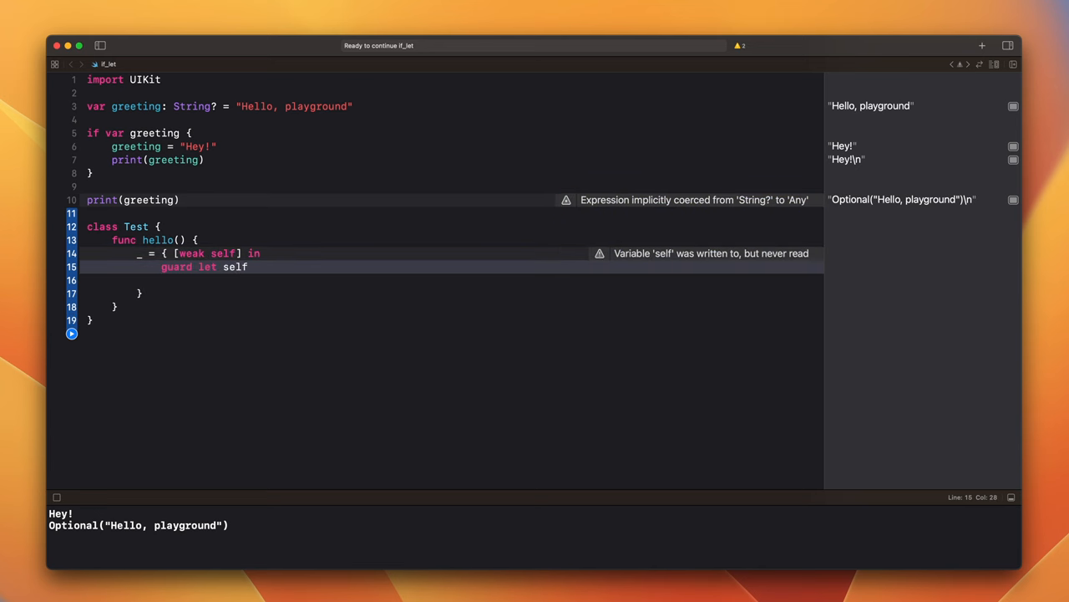
text(else { return })
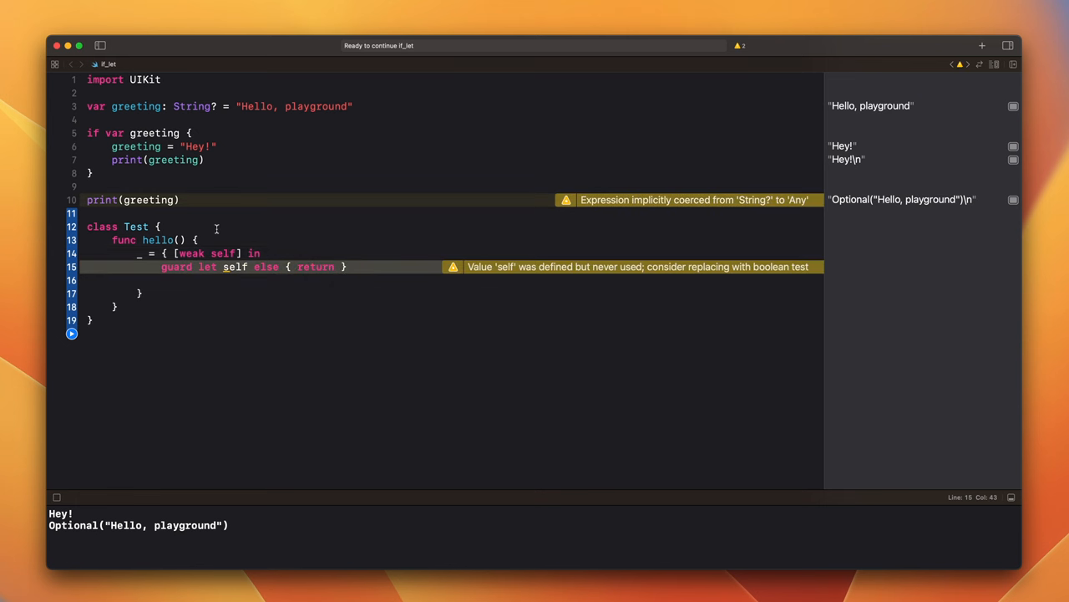
text(let greetings: String? = "Hey!)
click(451, 280)
text(print(self.))
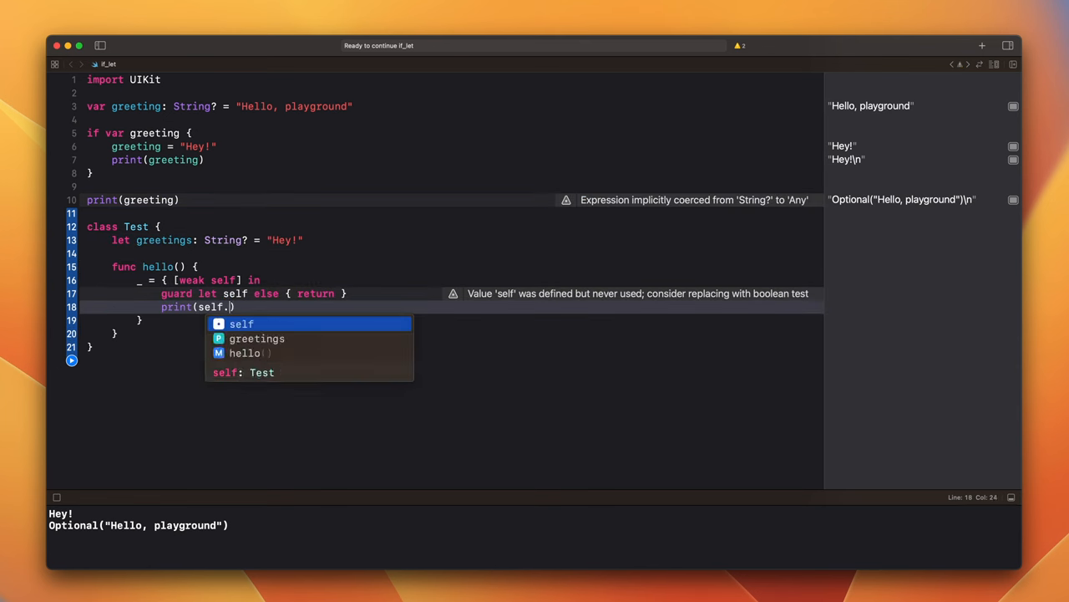
Print self.greetings in the invoked closure, call Test().hello(), and run to get Optional("Hey!").
click(256, 339)
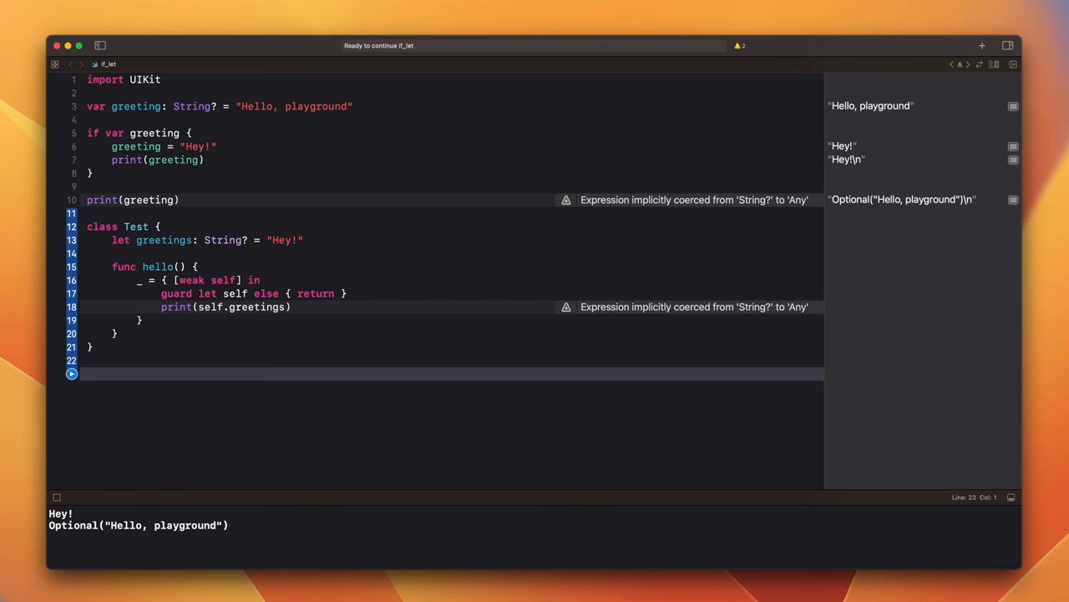
text(let)
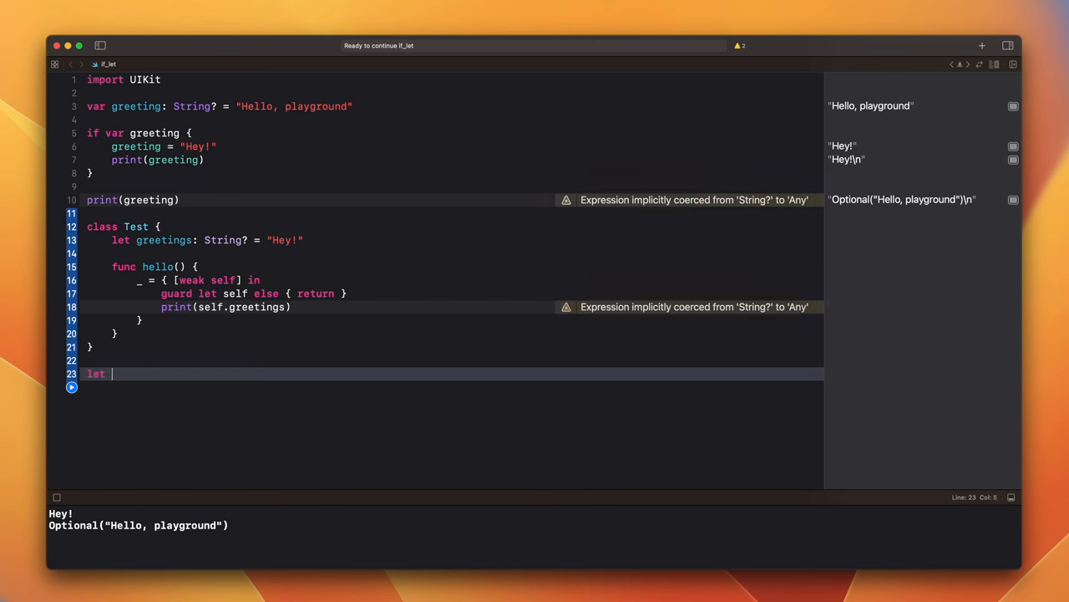
text(test = Test())
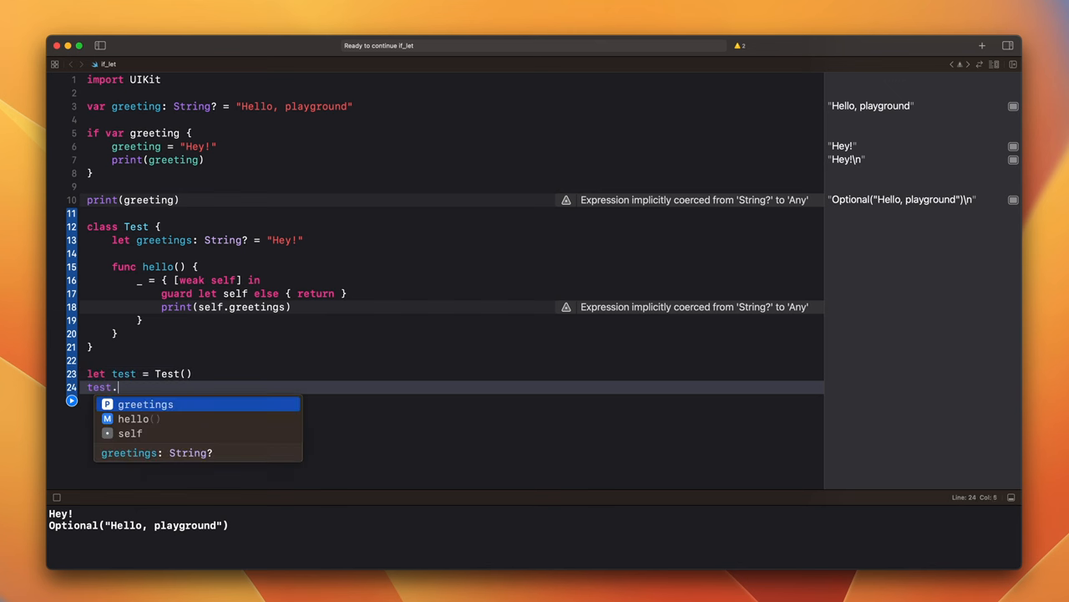
click(132, 419)
text(())
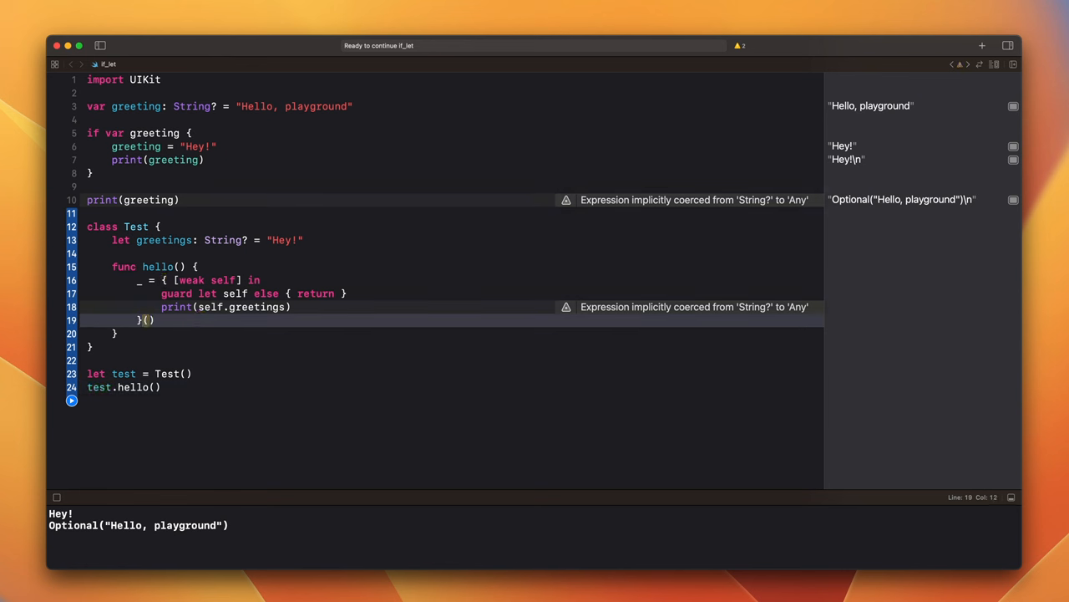
click(71, 400)
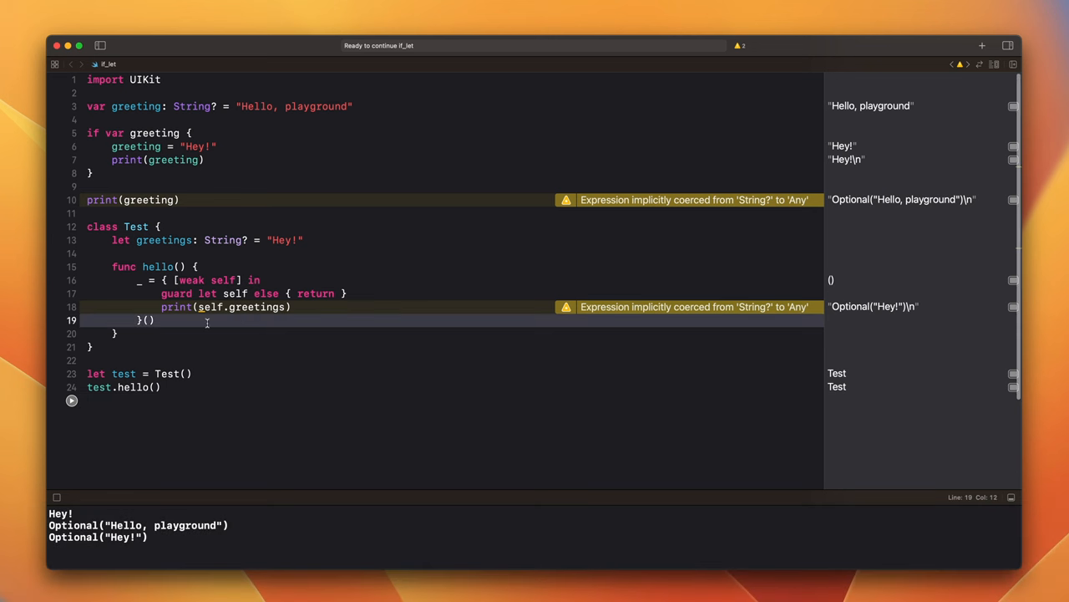
Add if let greetings { } in hello(), then try if let test.greetings { at the bottom.
text(if let greetings {)
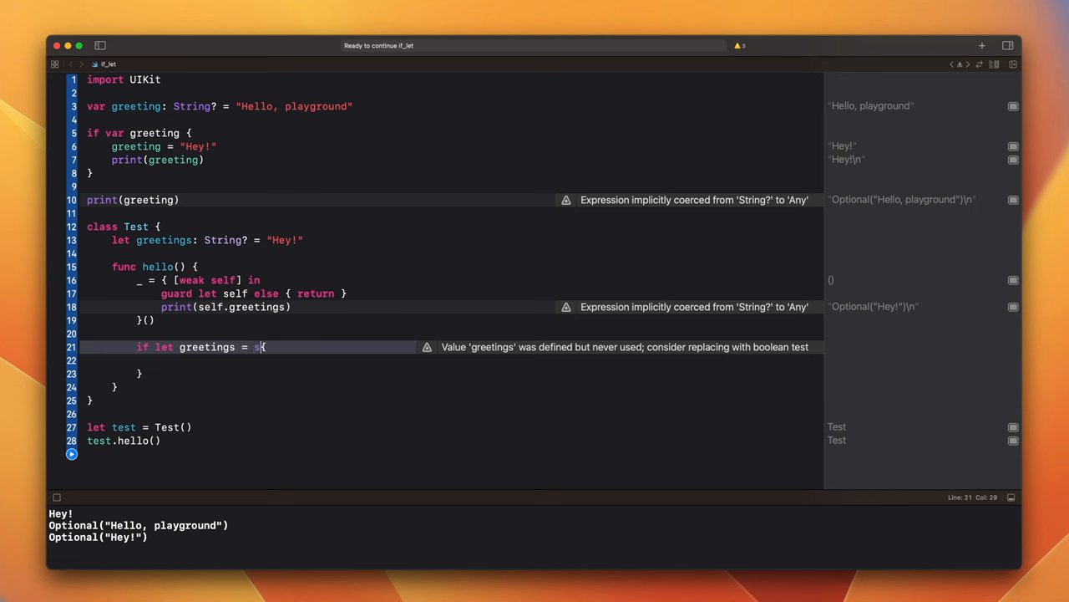
text(self.gr)
text(if)
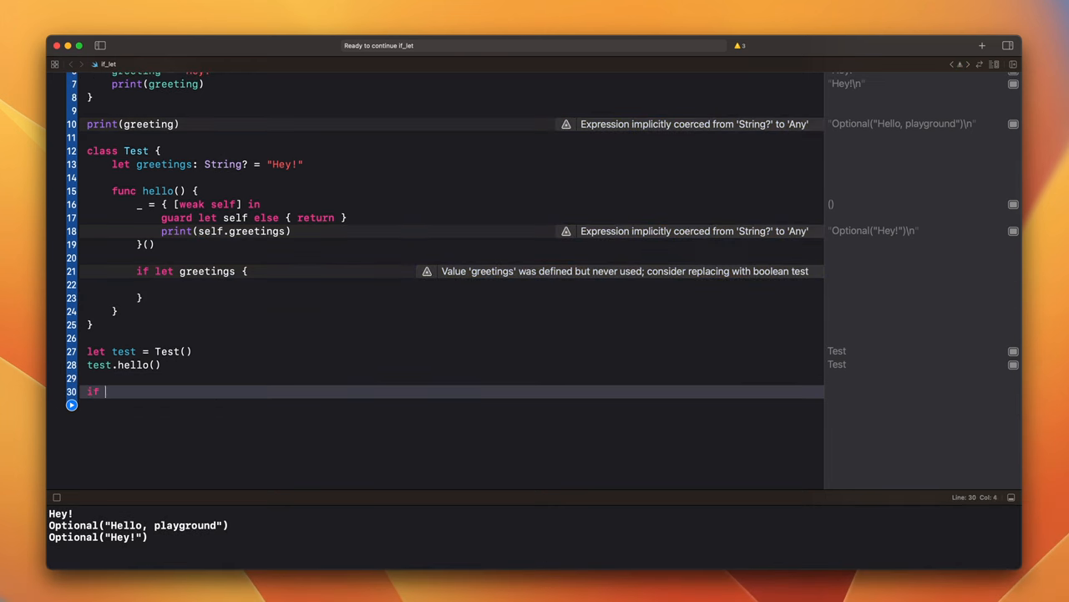
text(let test.greetings {)
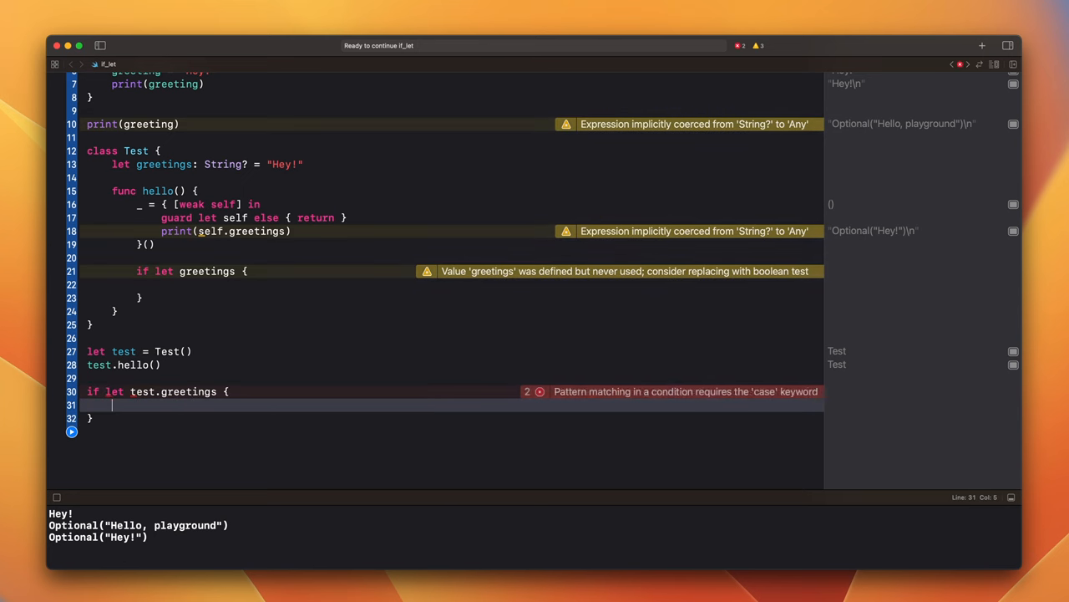